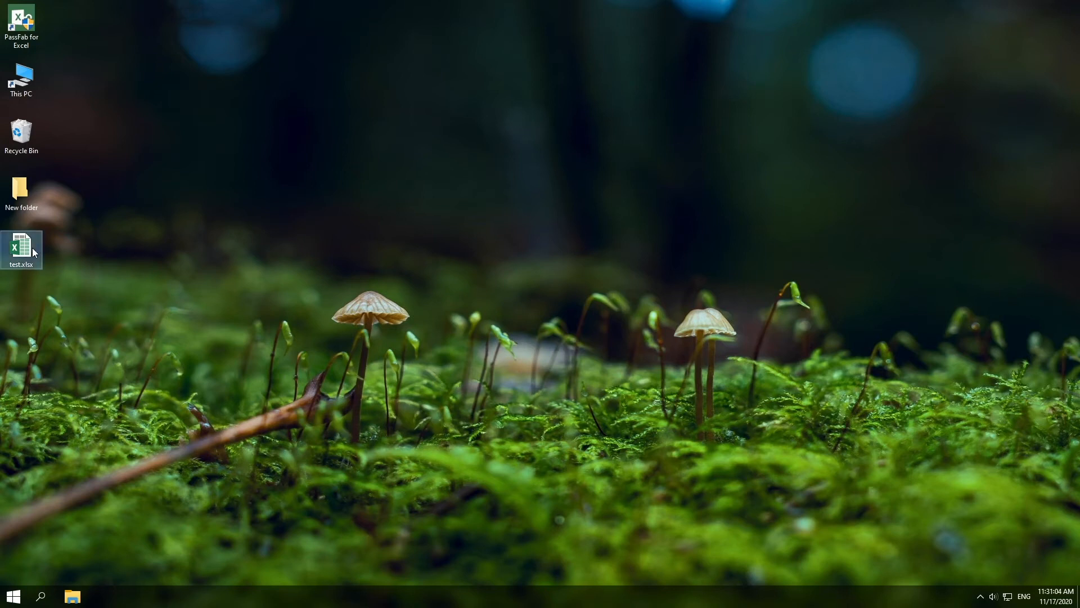
# - Confirm test.xlsx rejects cell edits, then switch to Google Sheets in Chrome
pyautogui.doubleClick(23, 247)
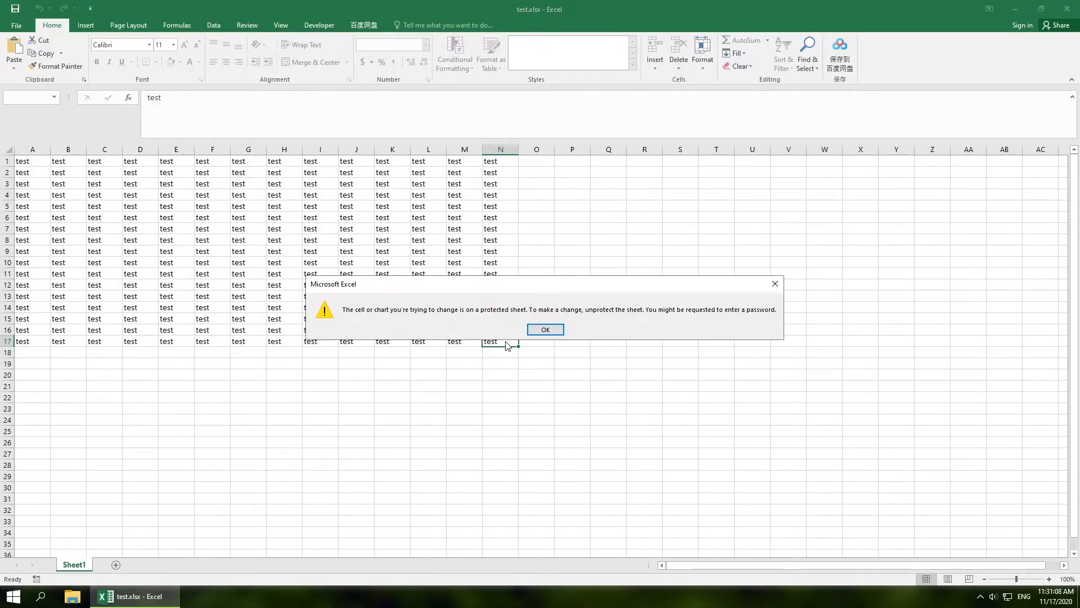
pyautogui.click(545, 330)
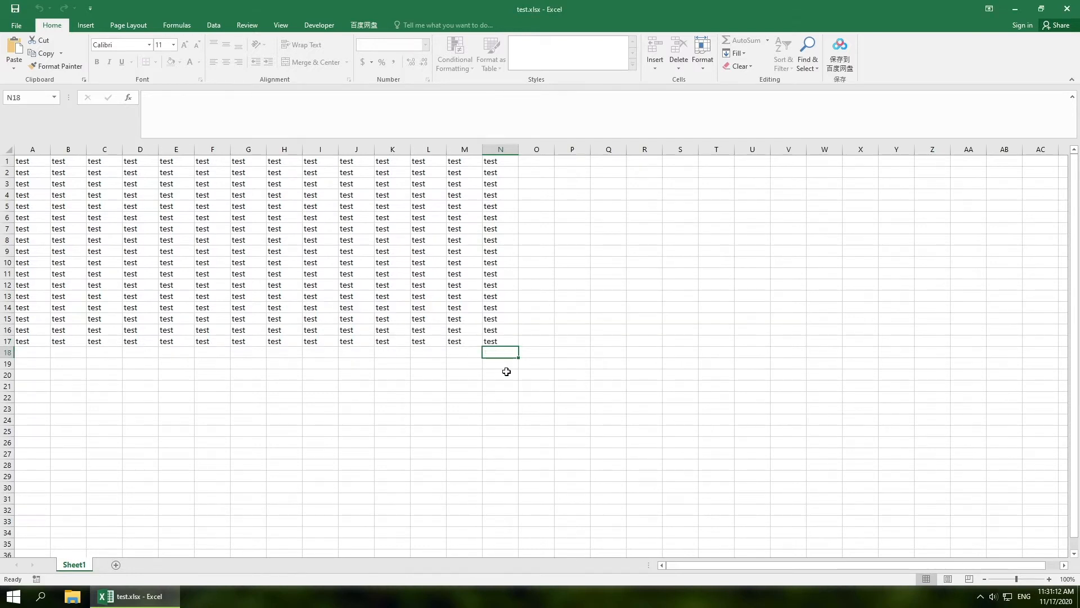
pyautogui.click(1014, 9)
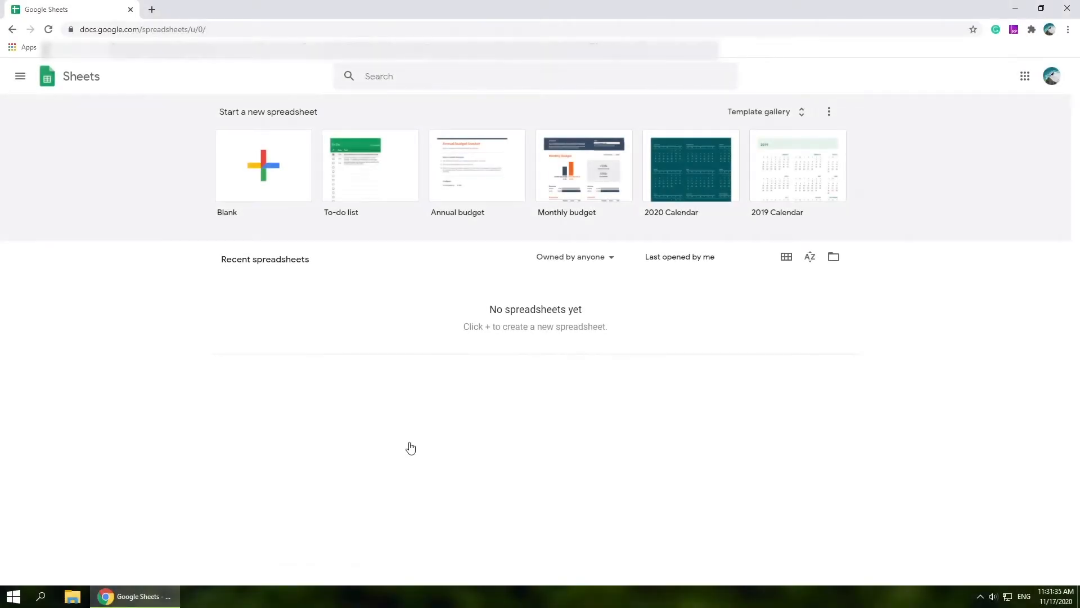
# - Create a blank Google Sheets spreadsheet and start a file import
pyautogui.click(263, 166)
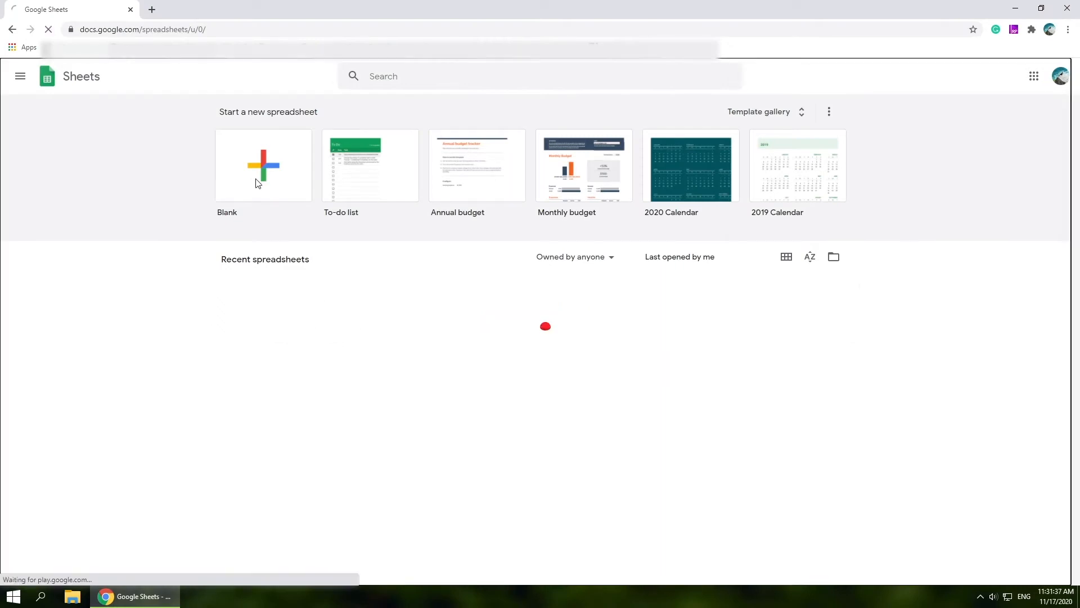
pyautogui.click(262, 165)
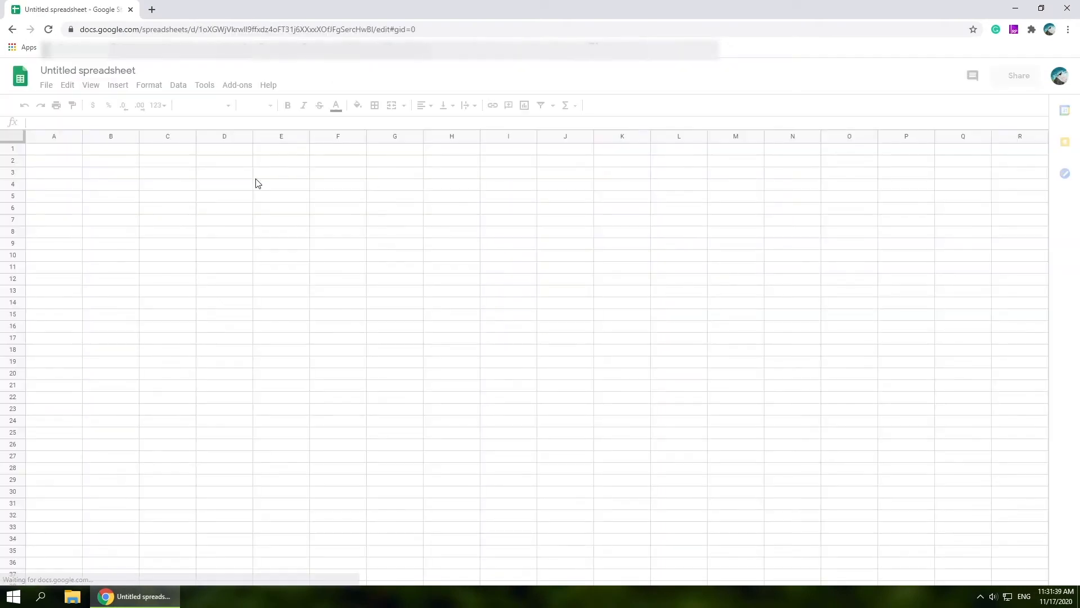
pyautogui.click(46, 84)
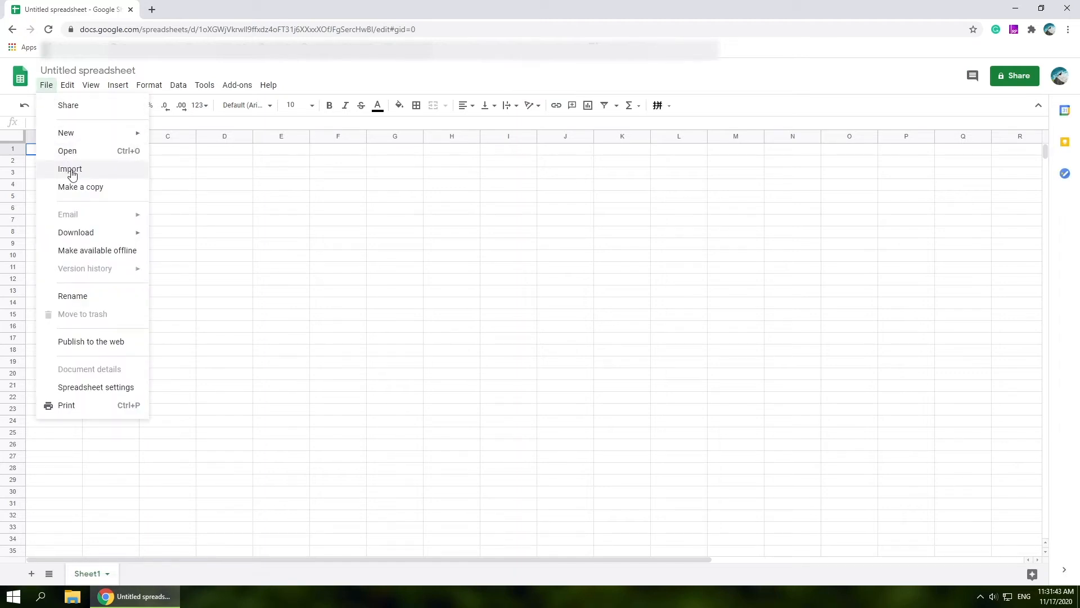
pyautogui.click(70, 169)
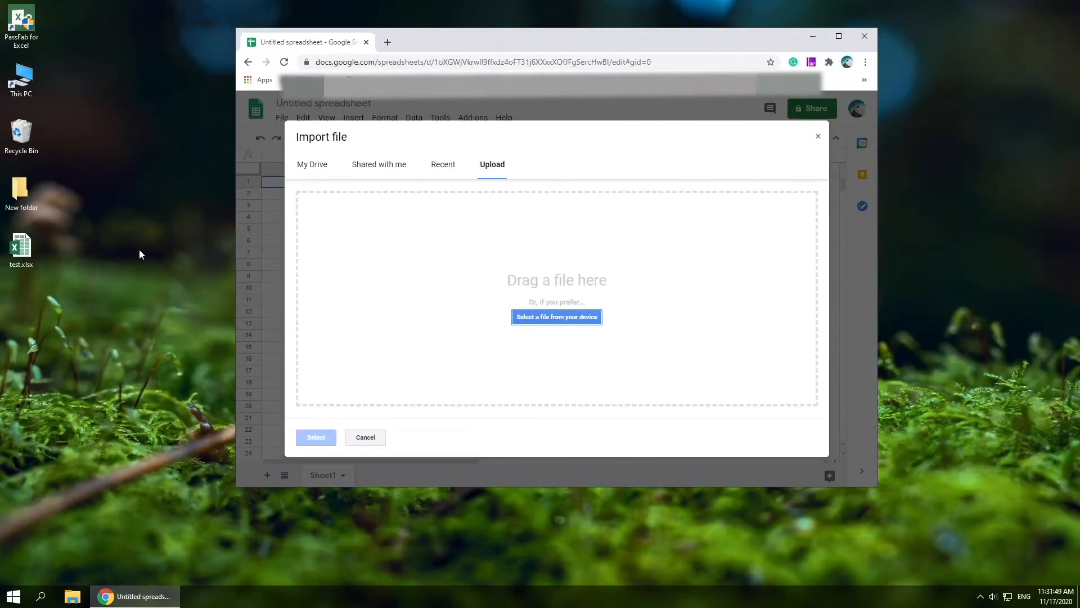
# - Upload test.xlsx from the desktop and import it, replacing the spreadsheet
pyautogui.moveTo(20, 248); pyautogui.dragTo(557, 290)
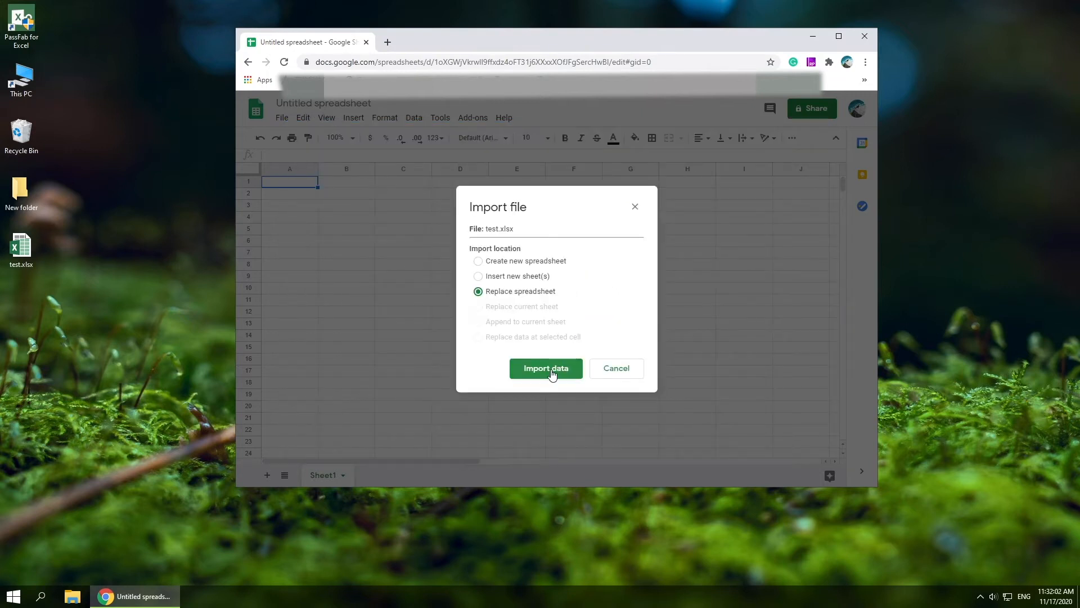
pyautogui.click(545, 368)
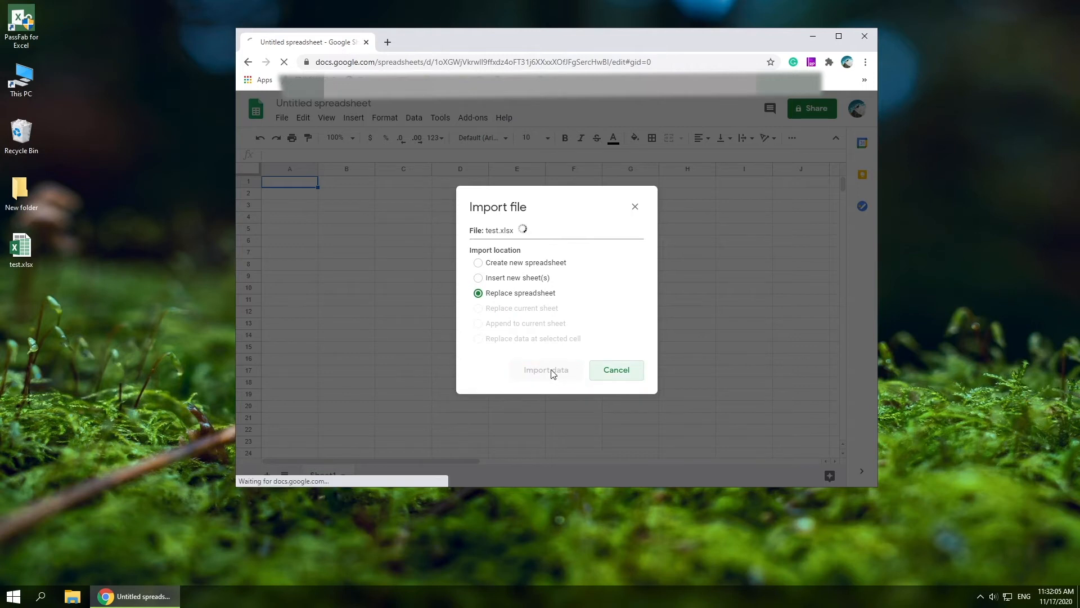
pyautogui.click(545, 370)
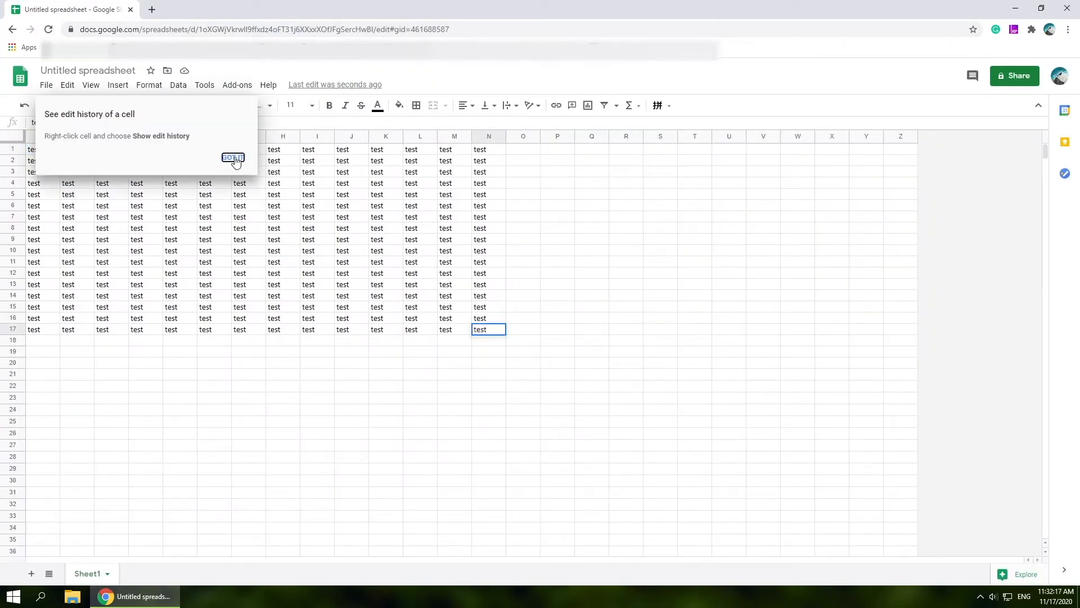
# - Download the imported sheet as a Microsoft Excel (.xlsx) file
pyautogui.click(45, 85)
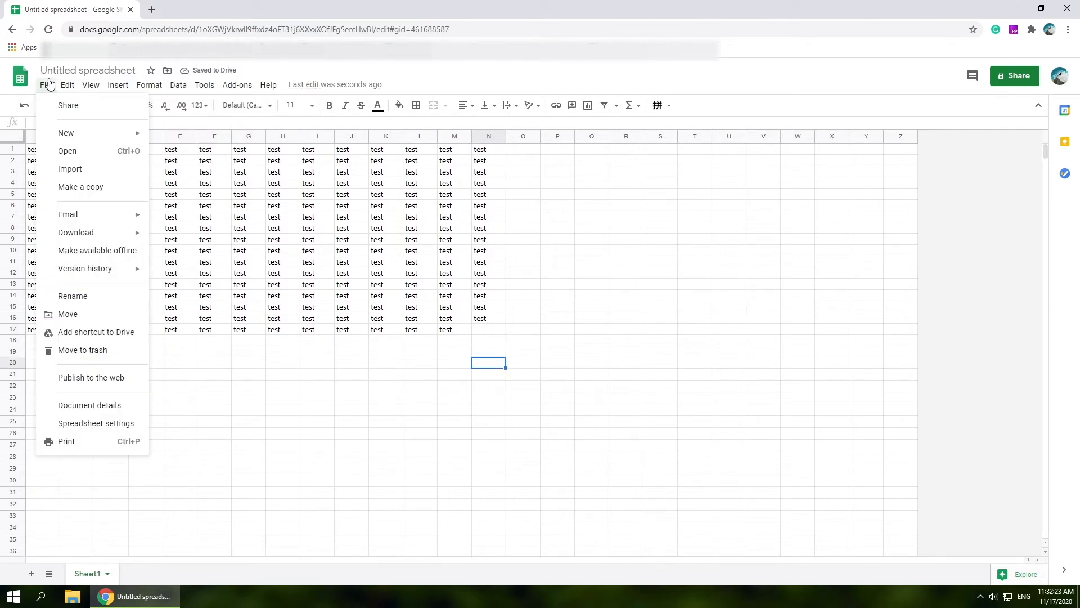
pyautogui.moveTo(75, 232)
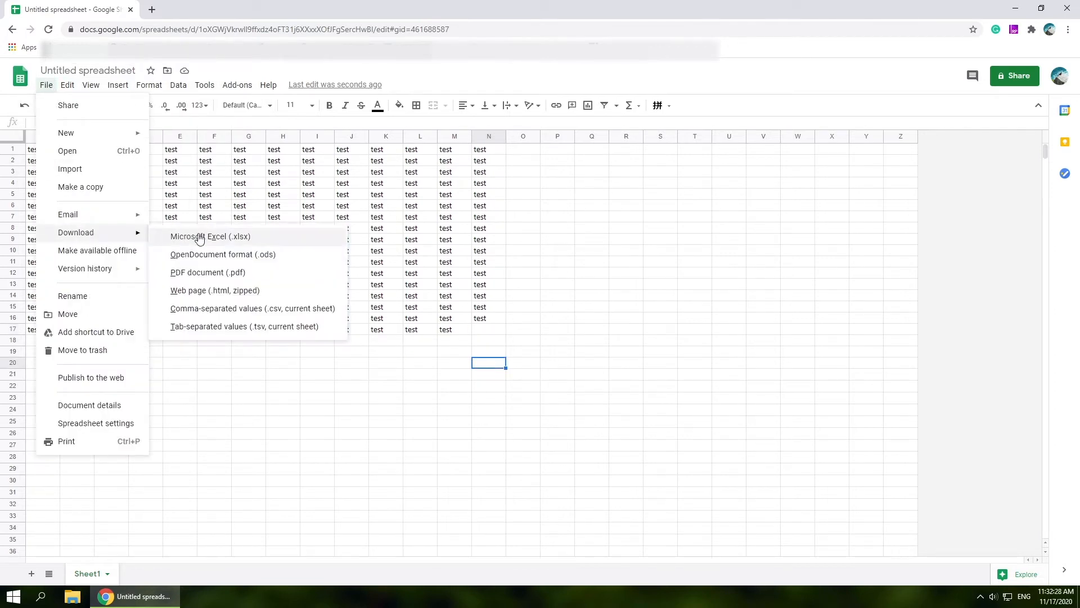
pyautogui.click(211, 237)
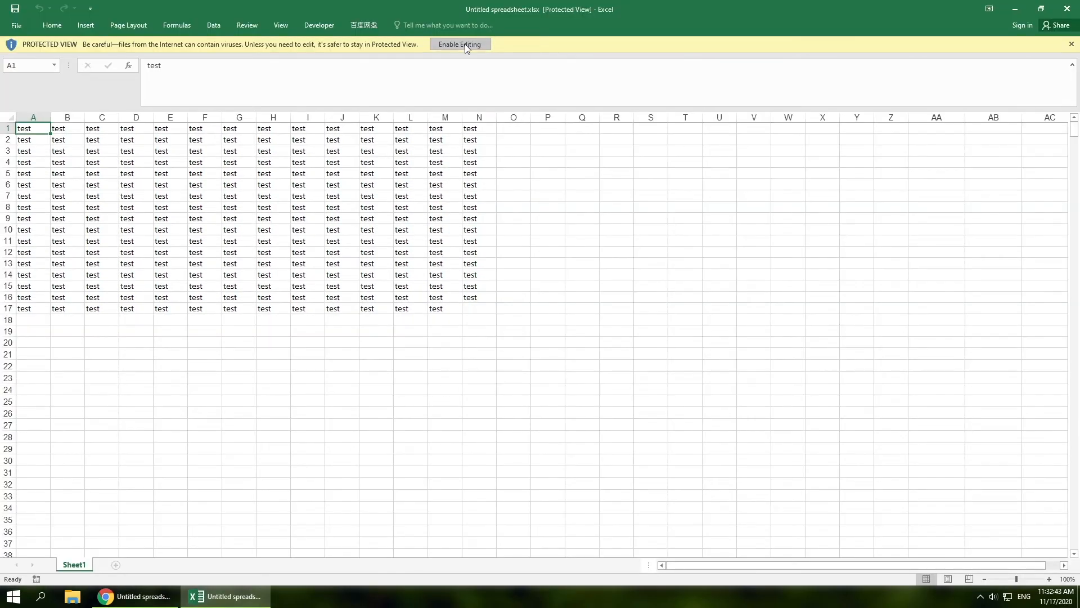
# - Rename the downloaded workbook to test.zip and browse it in 7-Zip
pyautogui.click(460, 43)
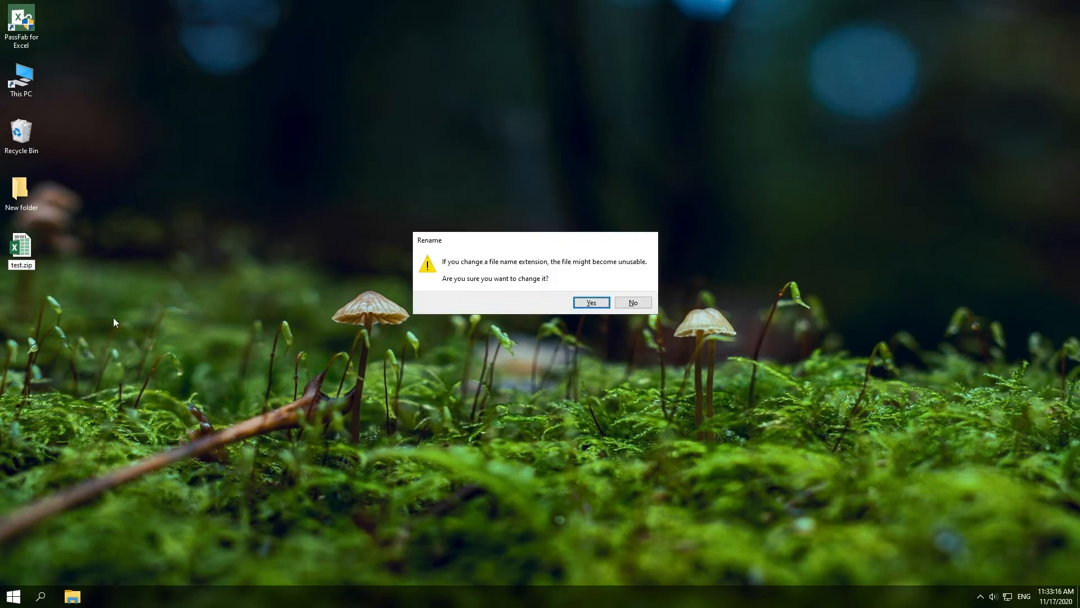
pyautogui.click(589, 303)
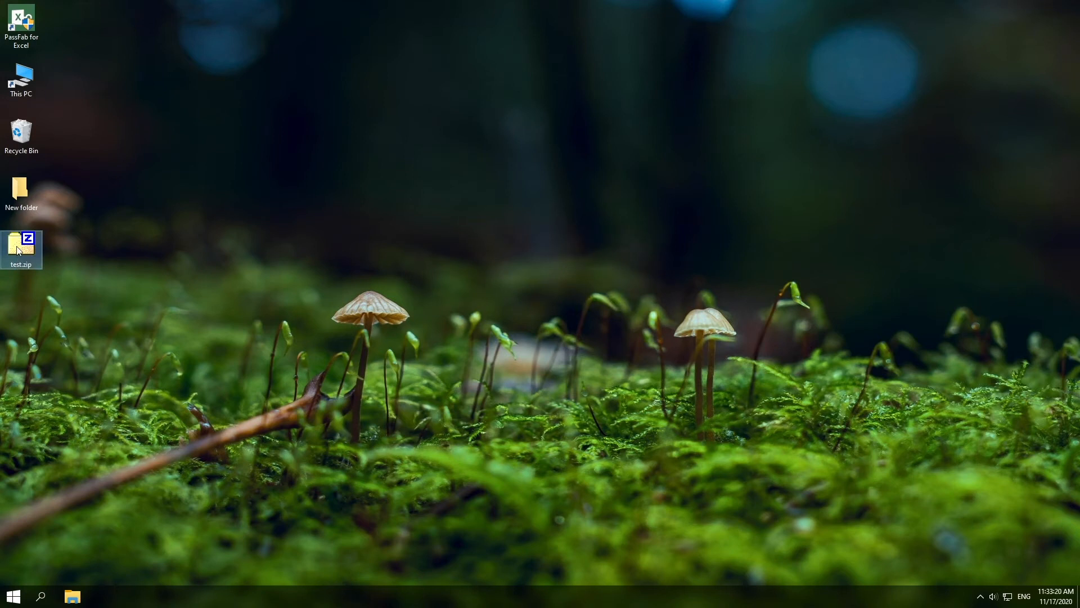
pyautogui.doubleClick(20, 244)
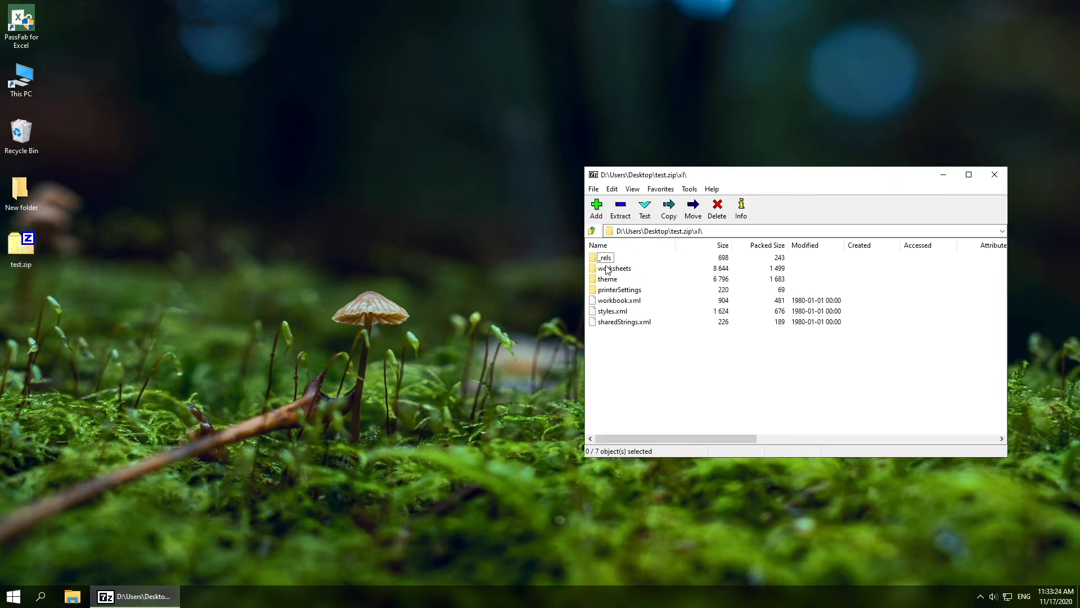
# - Copy sheet1.xml from xl\worksheets out onto the desktop
pyautogui.doubleClick(613, 268)
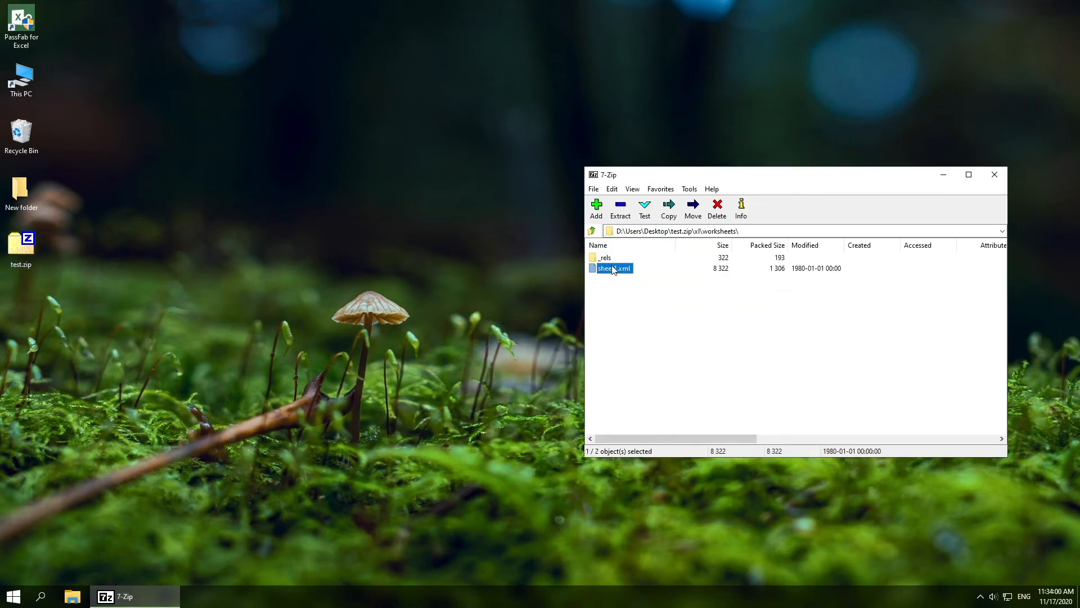
pyautogui.moveTo(609, 268); pyautogui.dragTo(20, 306)
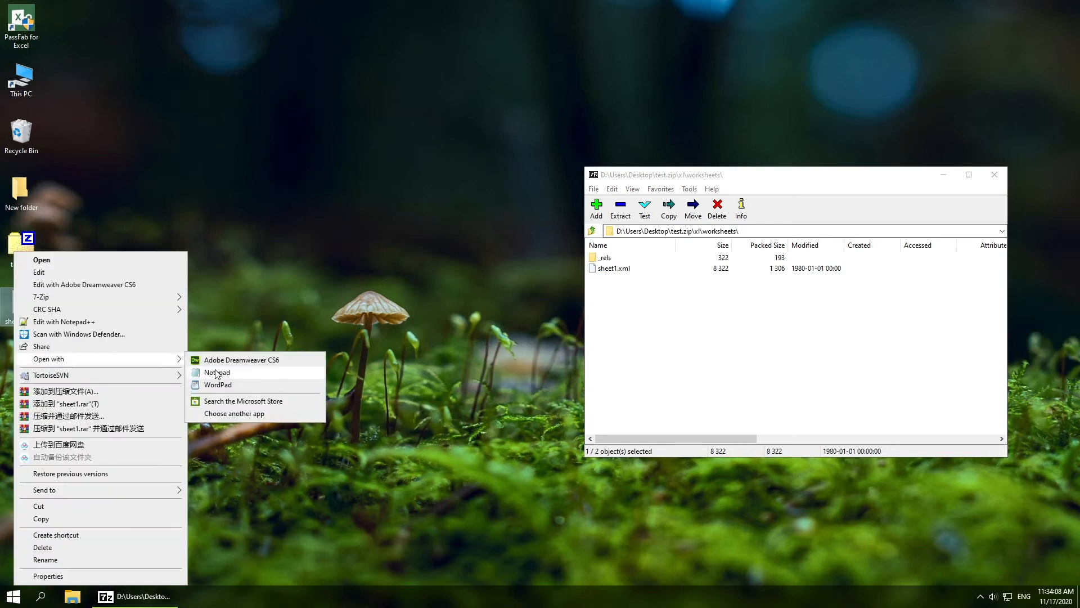
# - Find and delete the sheetProtection element in sheet1.xml using Notepad
pyautogui.click(217, 372)
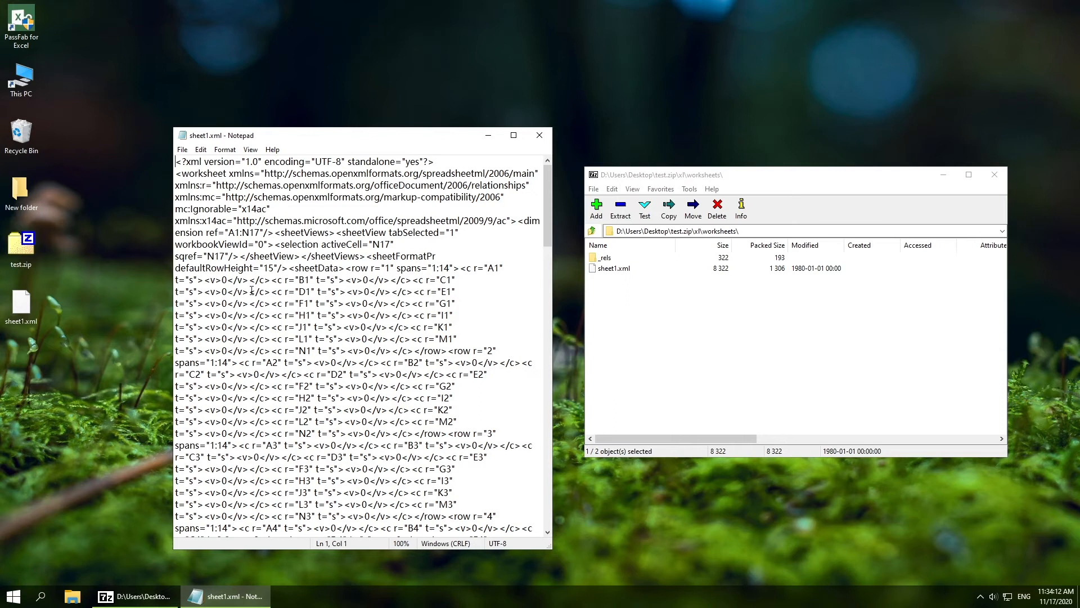
pyautogui.press('Ctrl+f')
pyautogui.write('sheetProtection')
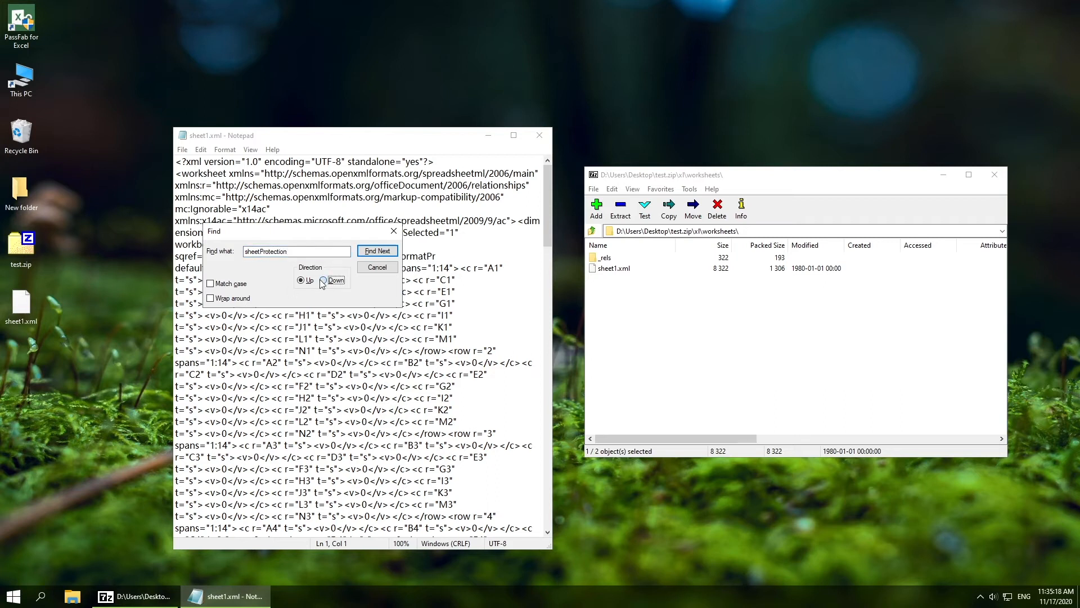
pyautogui.click(377, 250)
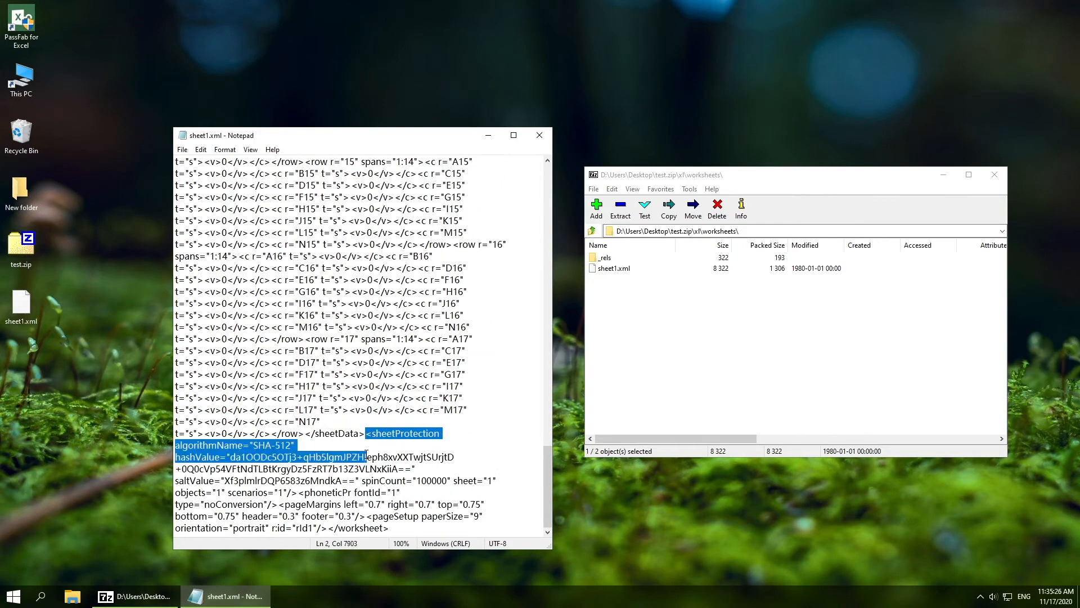
pyautogui.press('Delete')
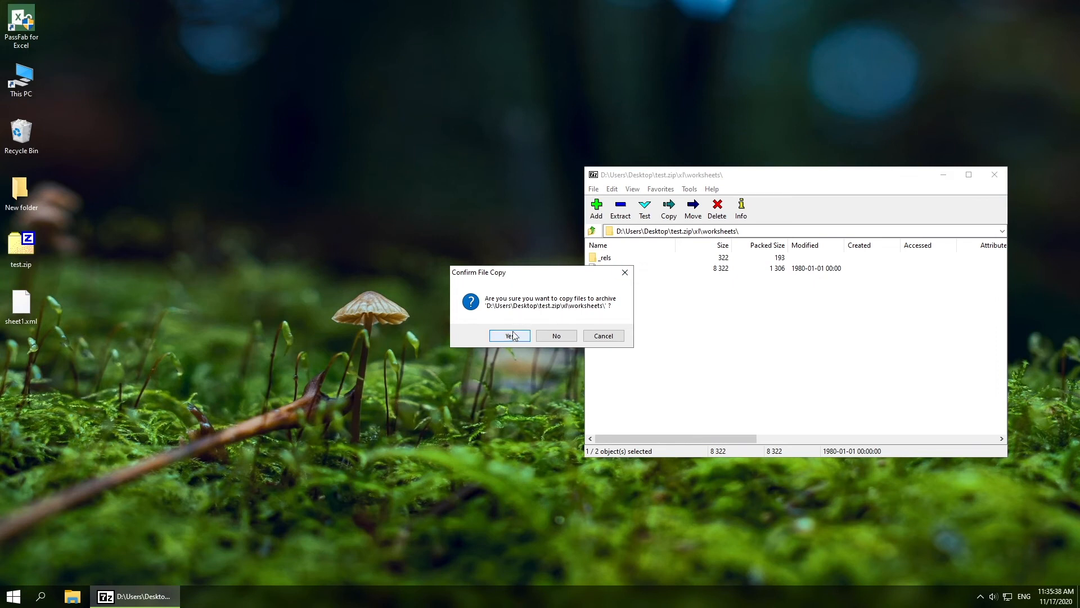
# - Confirm copying the edited sheet1.xml back into the archive's worksheets folder
pyautogui.click(509, 335)
pyautogui.write('test.xlsx')
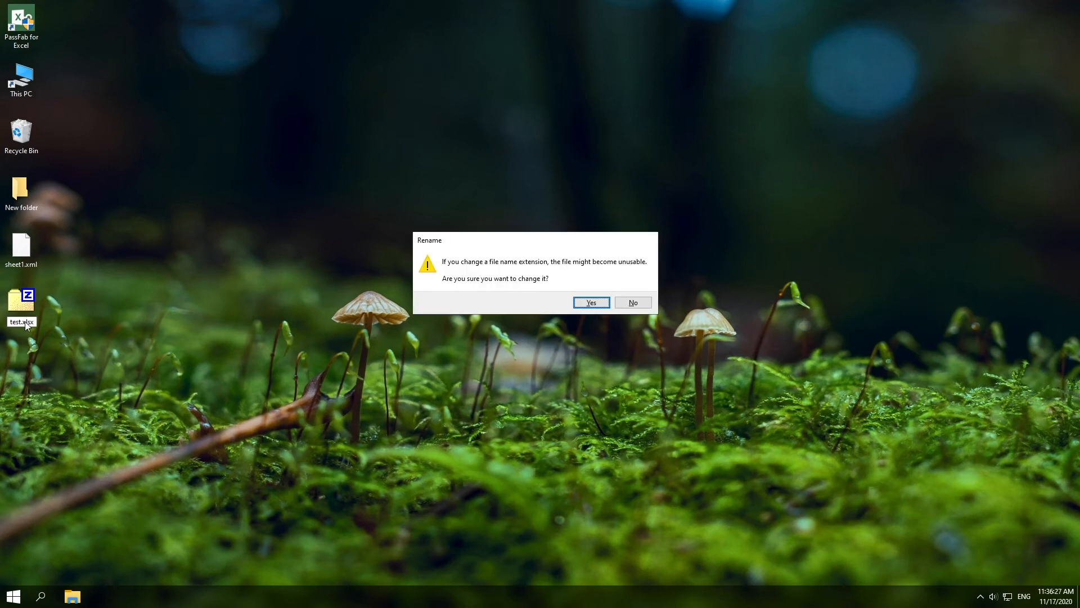
# - Confirm renaming test.zip back to test.xlsx and reopen it to check the sheet
pyautogui.click(590, 302)
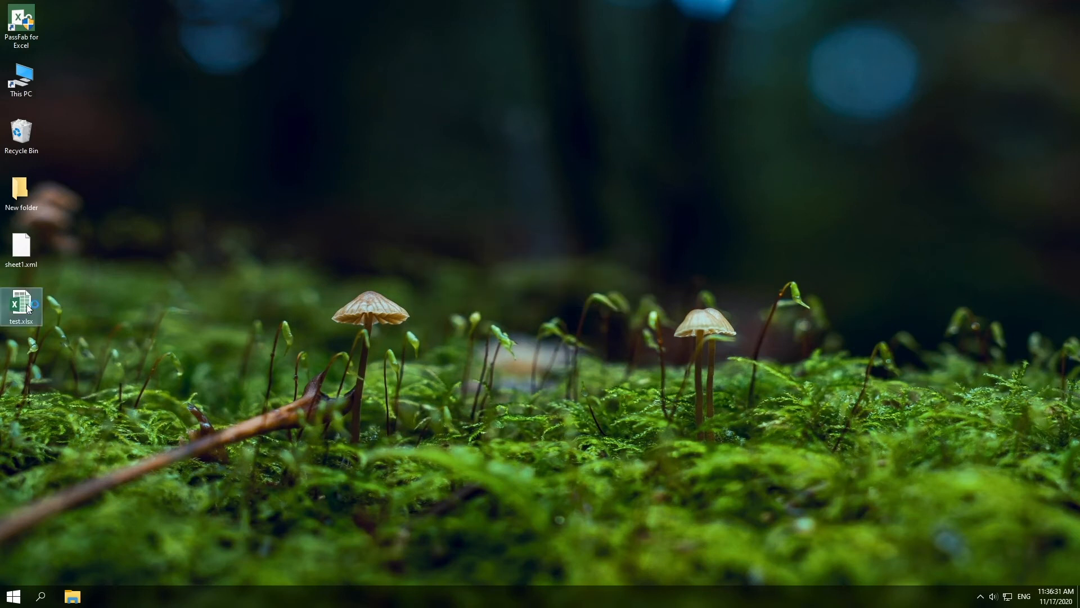
pyautogui.doubleClick(21, 306)
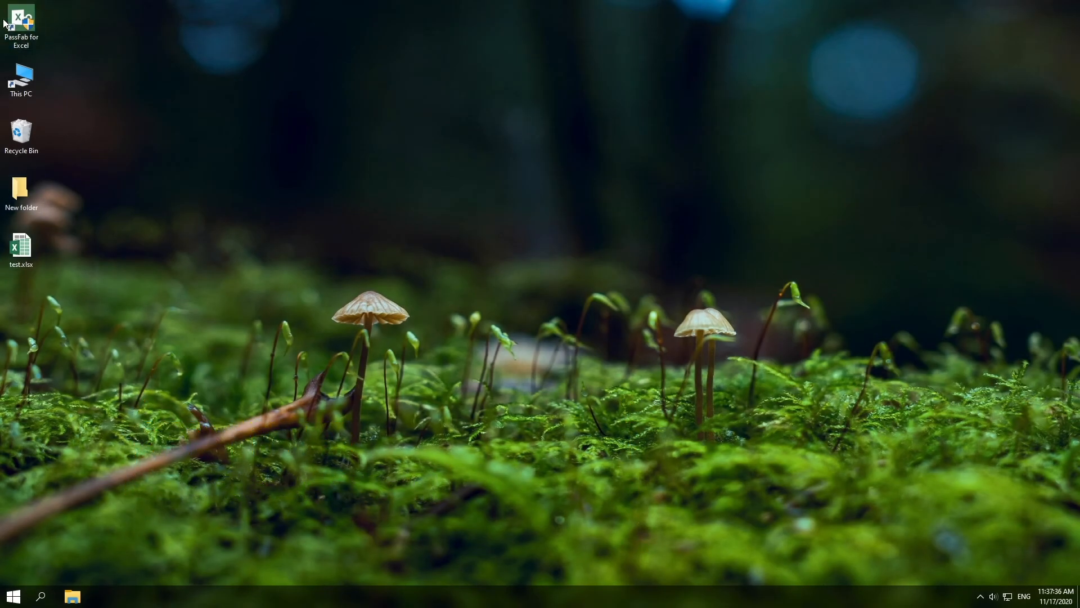
# - Launch PassFab for Excel, import test.xlsx and remove its restriction password
pyautogui.doubleClick(20, 23)
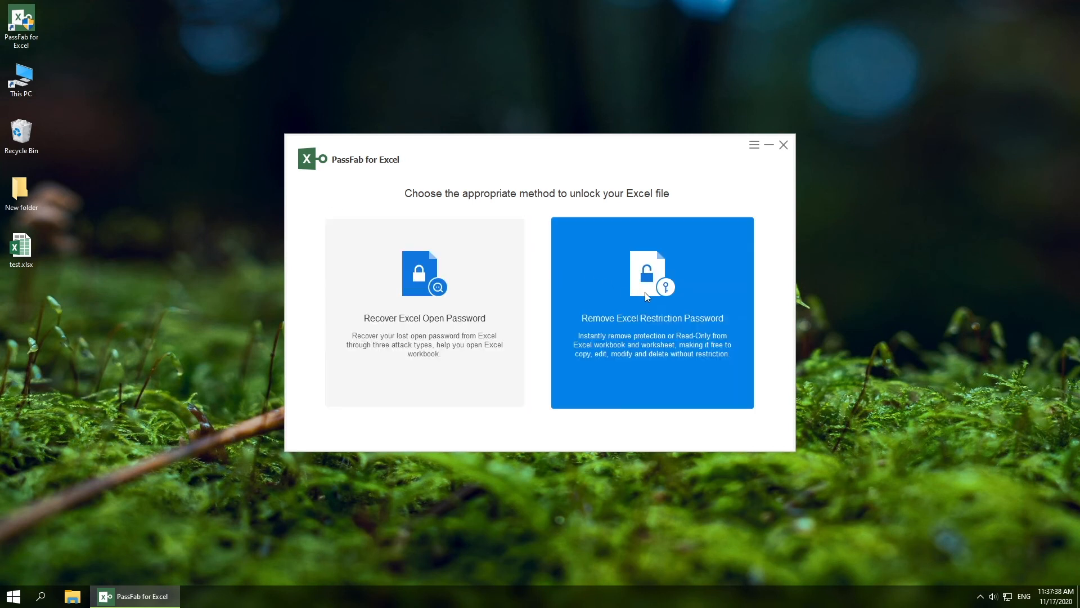
pyautogui.click(652, 311)
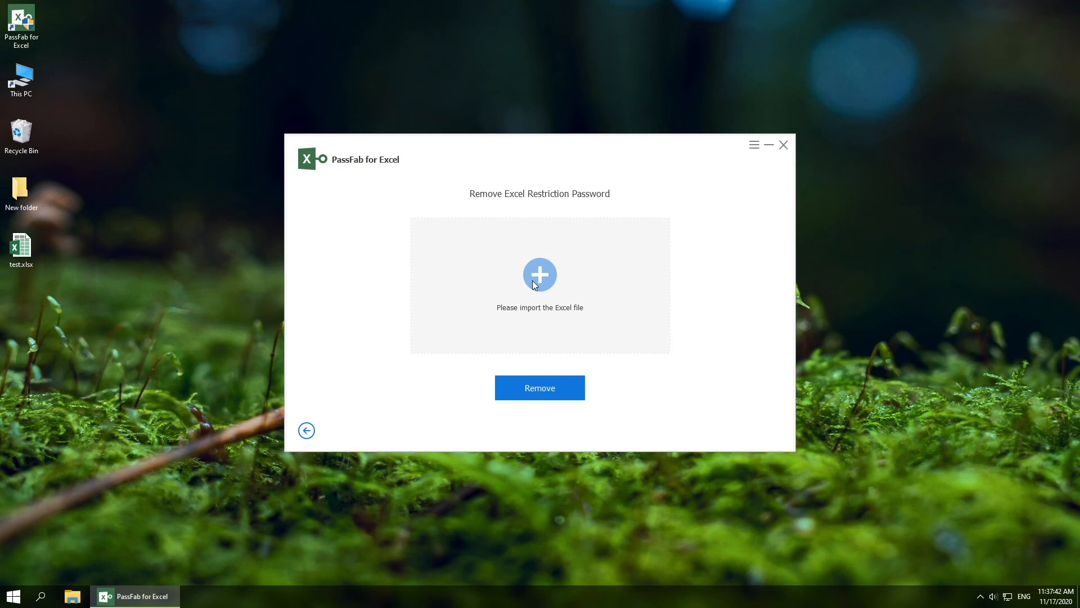
pyautogui.click(539, 273)
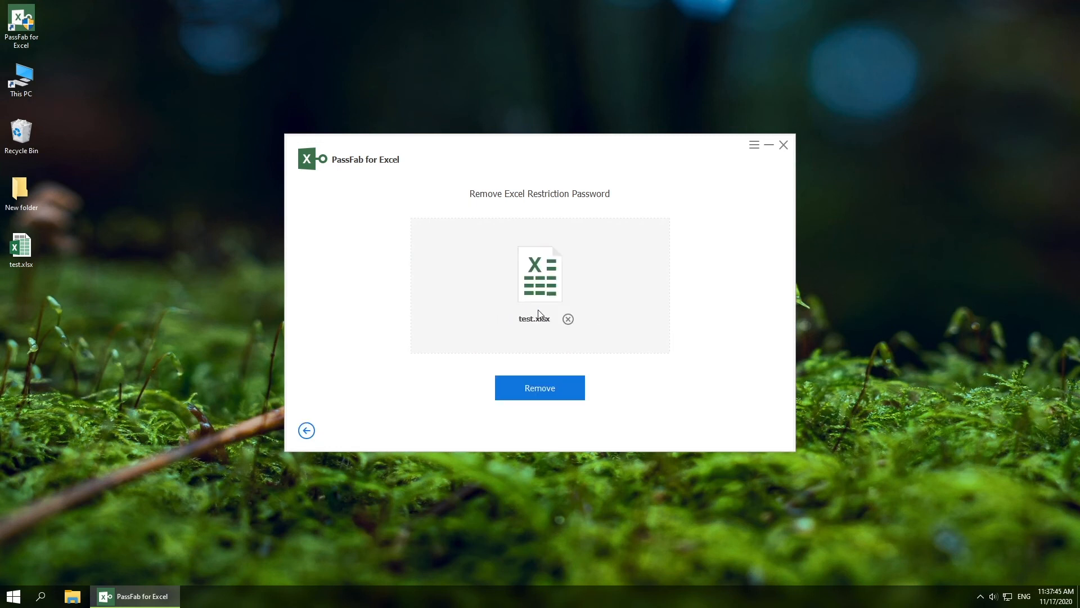
pyautogui.click(539, 387)
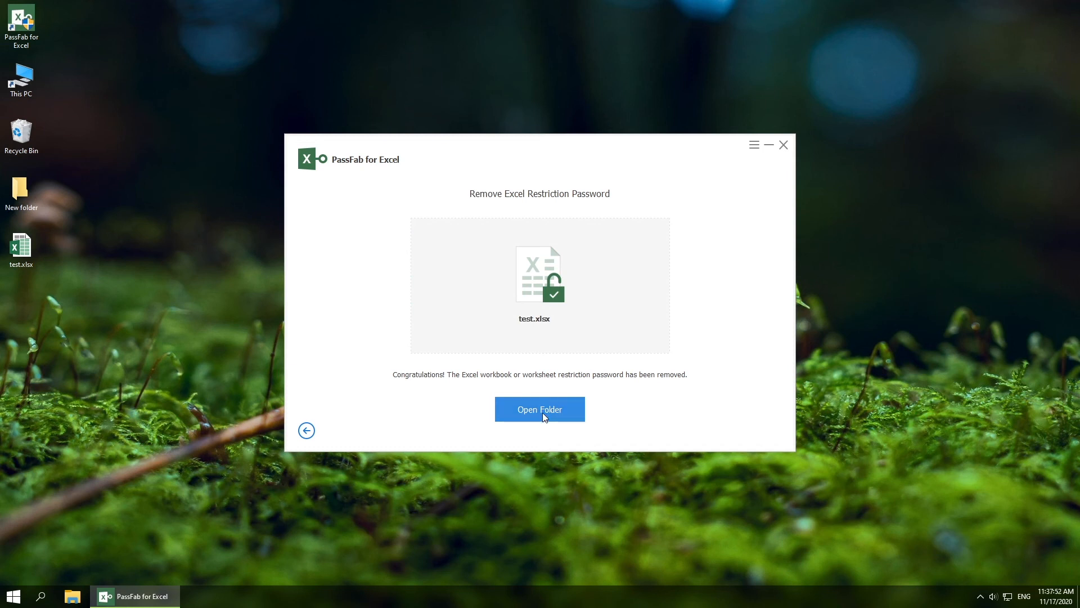
# - Open the unlocked copy test_20201117133744.xlsx from D:\PassFab_Excel in Excel
pyautogui.click(539, 409)
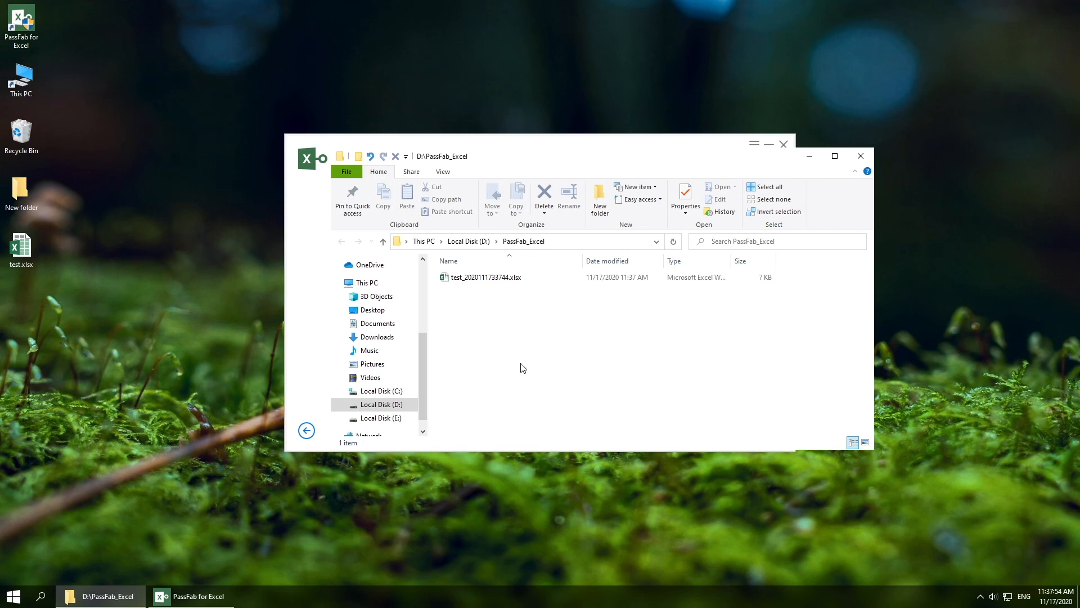
pyautogui.click(486, 277)
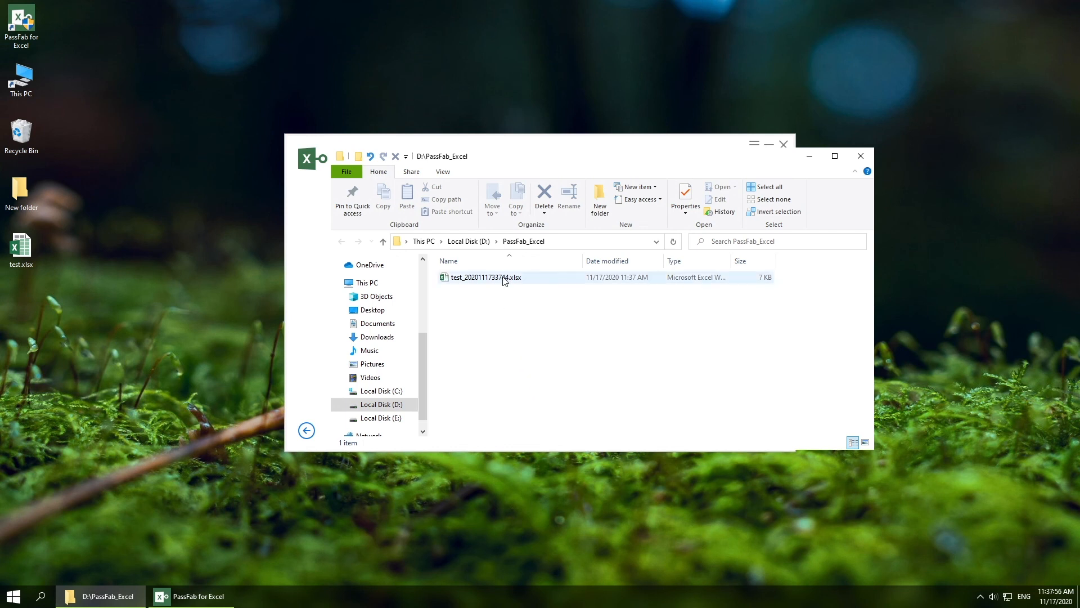
pyautogui.doubleClick(485, 277)
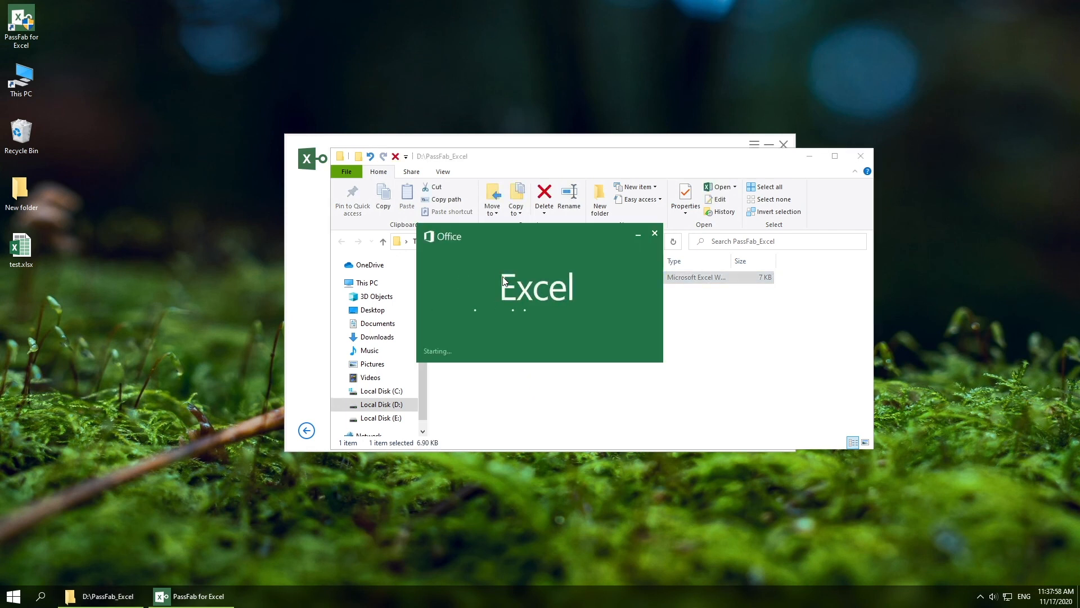